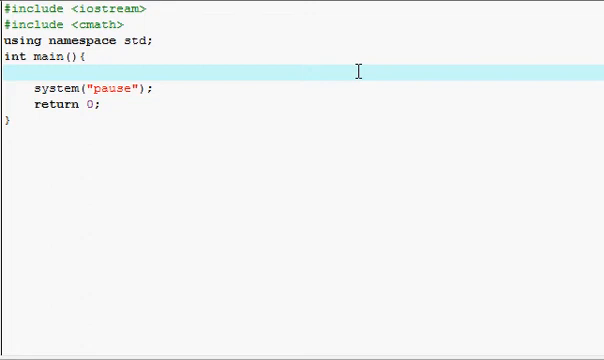
Place the cursor at the end of the #include <cmath> line to start a new line
left_click(33, 72)
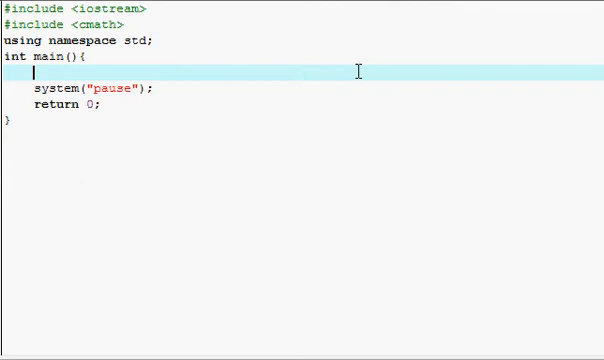
mouse_move(261, 23)
type("#")
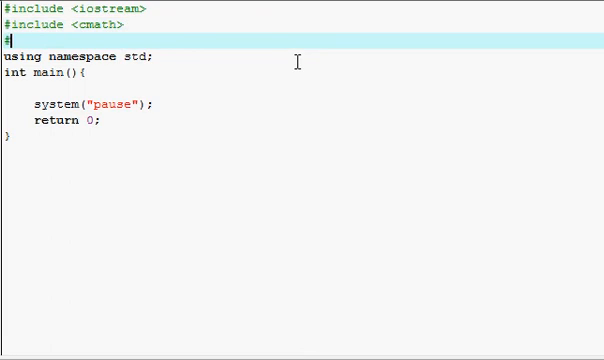
Complete the new header line as #include <cstdlib>
type("include <")
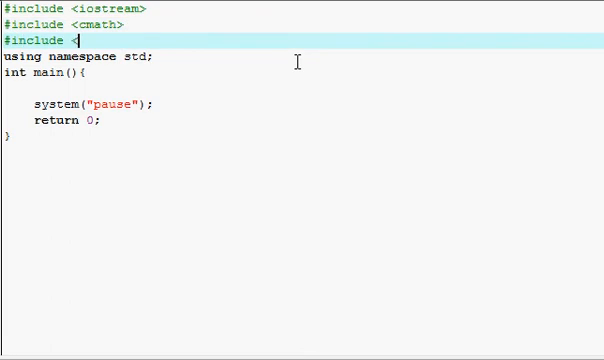
type("cstdlib>")
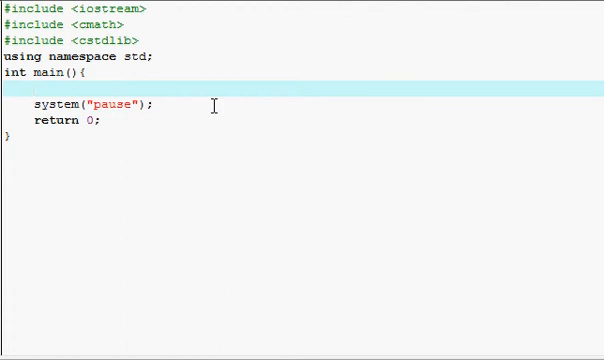
Declare the character array char word[45]; inside main
type("char")
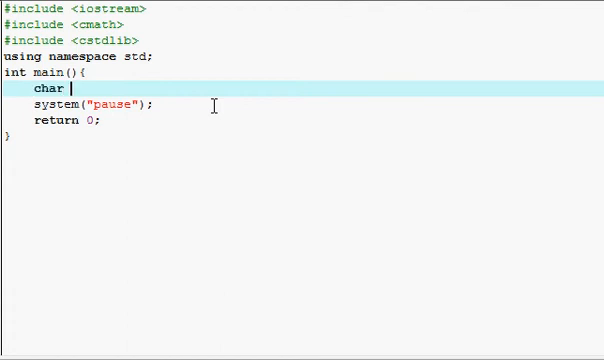
type("word")
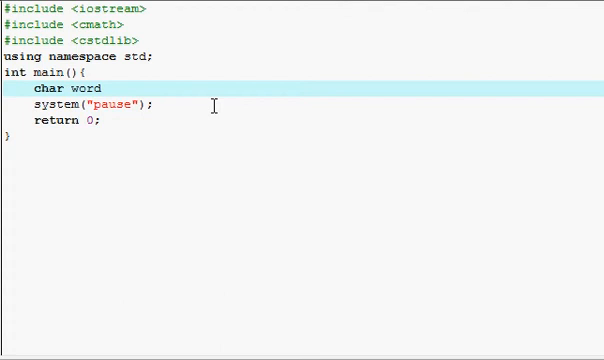
type(";")
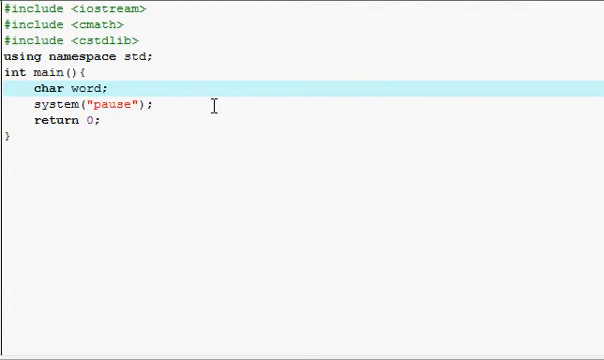
left_click(109, 89)
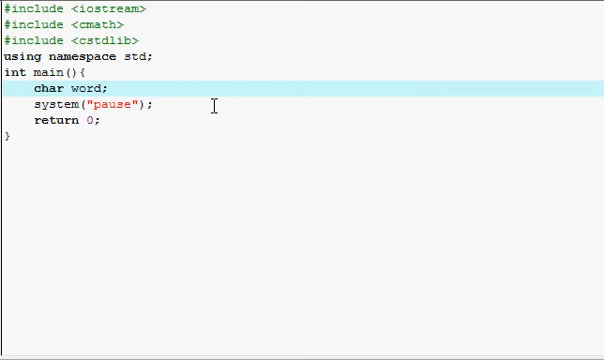
type("[]")
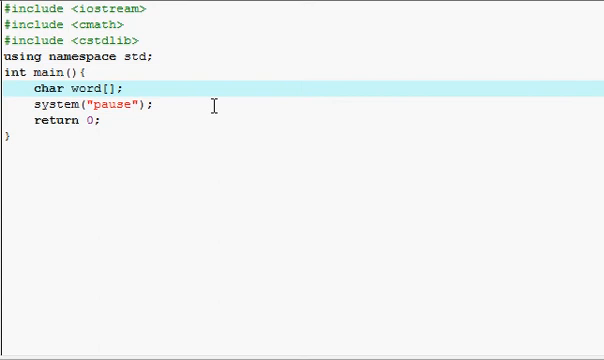
type("45")
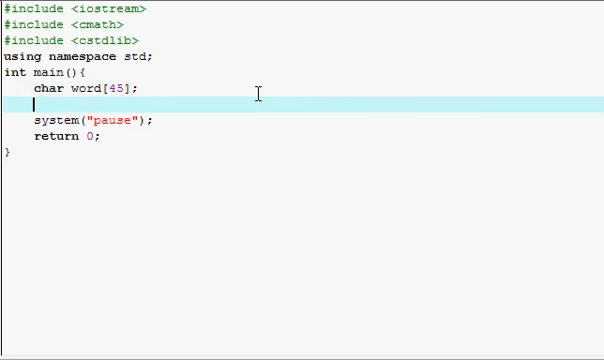
Add the 'Please enter' prompt, read word with cin, and clear the screen with system("cls")
type("cout << \"")
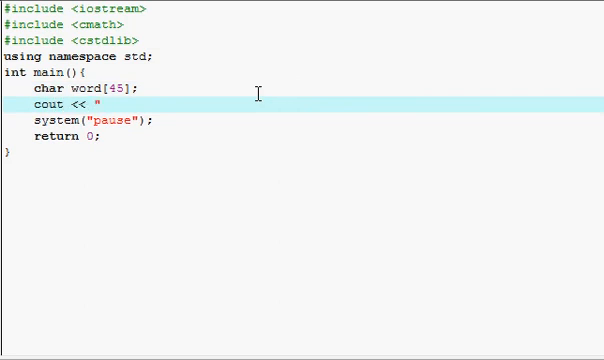
type("Please emnter a word: \";")
type("system();")
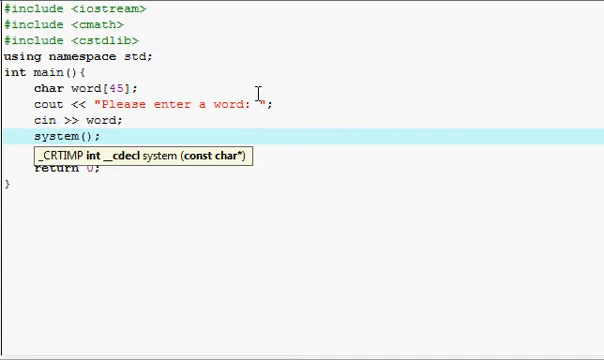
type("\"cls\"")
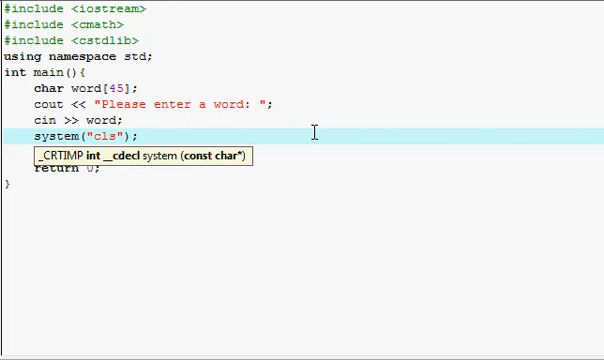
Print the word followed by two newlines with cout << word << "\n\n";
type("cout")
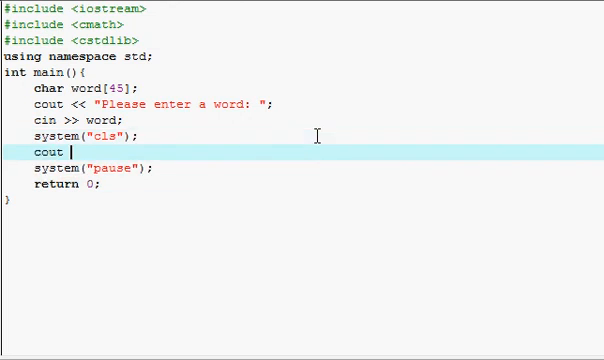
type("<<")
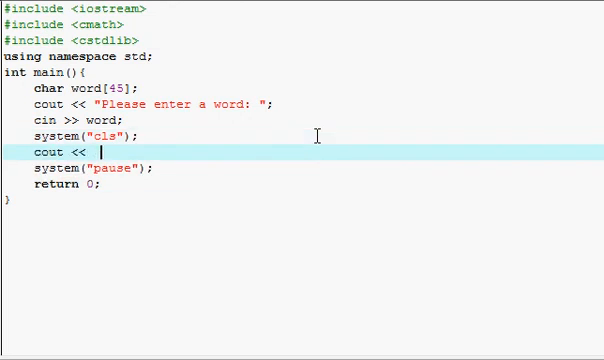
type("word << \"")
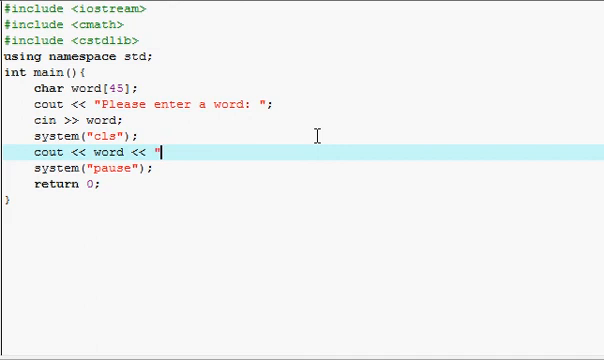
type("\\n\\n\"")
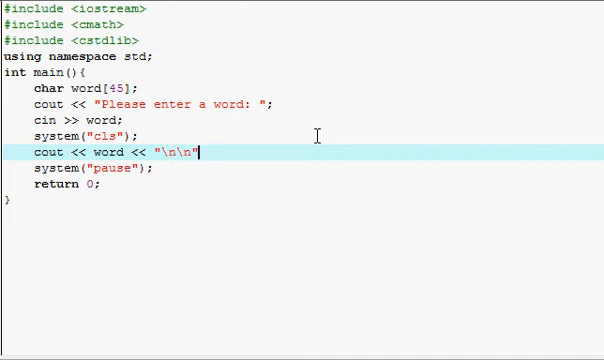
type(";")
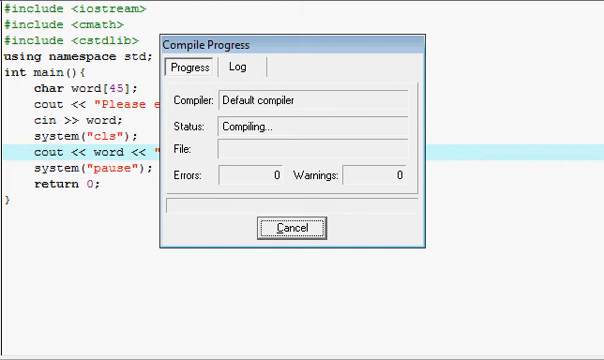
Enter the word 'Ham' in the running console, then return to the output line
left_click(294, 228)
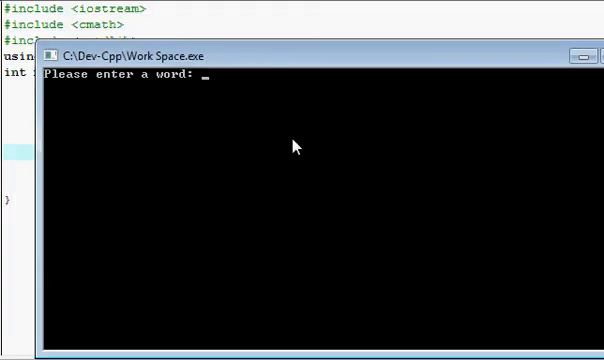
type("Ham")
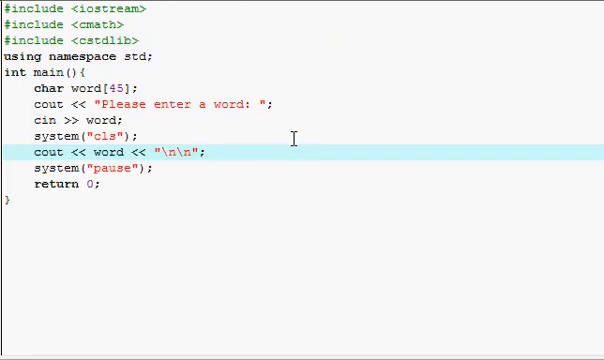
left_click(207, 153)
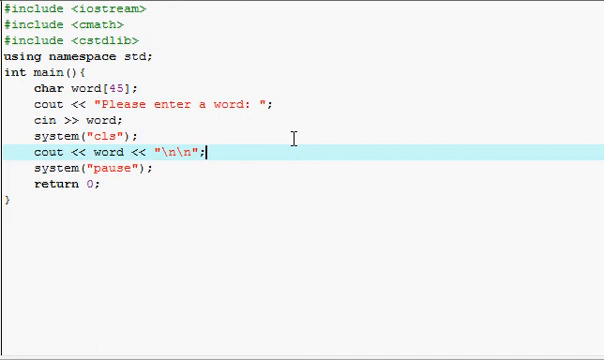